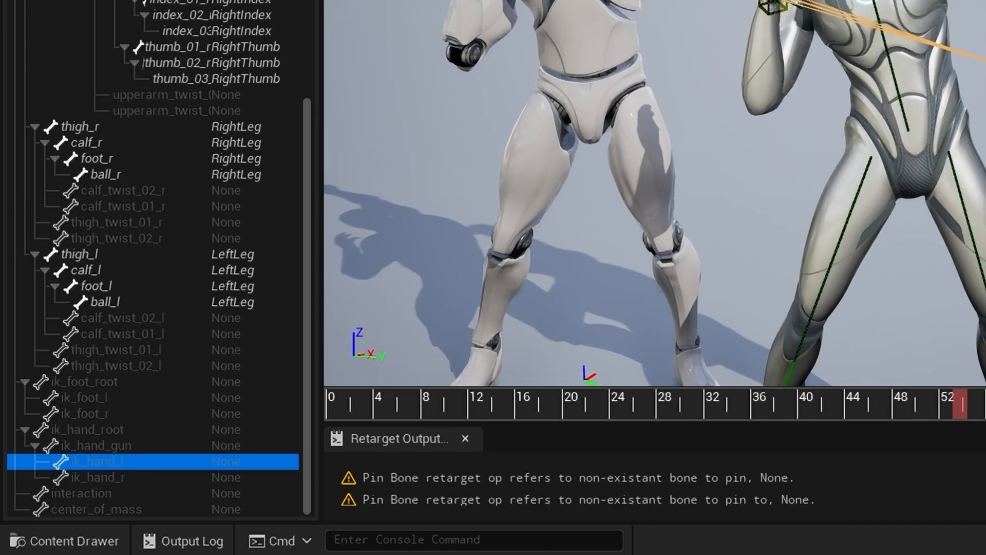
- Show the post-retarget op stack and select the Pin Bone op
{"action": "left_click", "coordinate": [808, 403]}
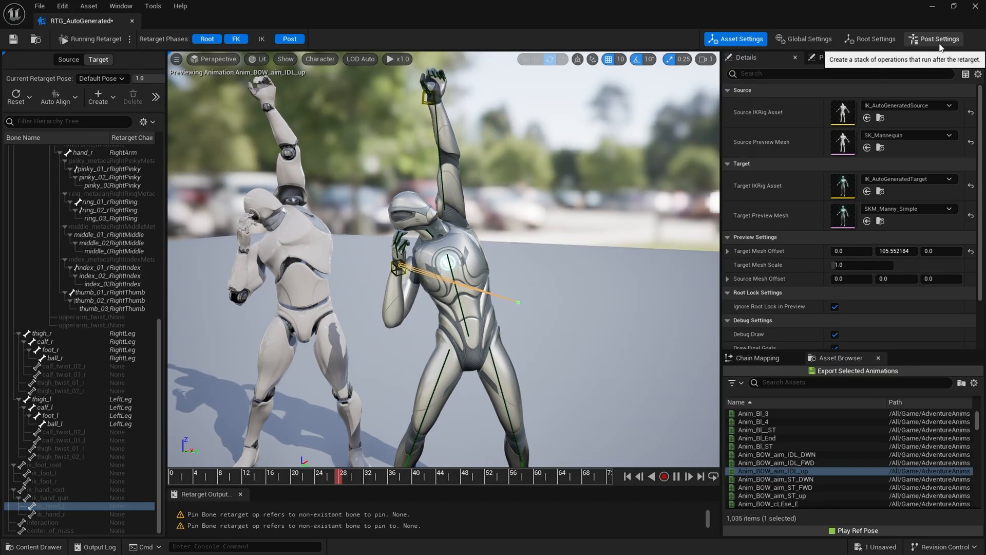
{"action": "left_click", "coordinate": [938, 39]}
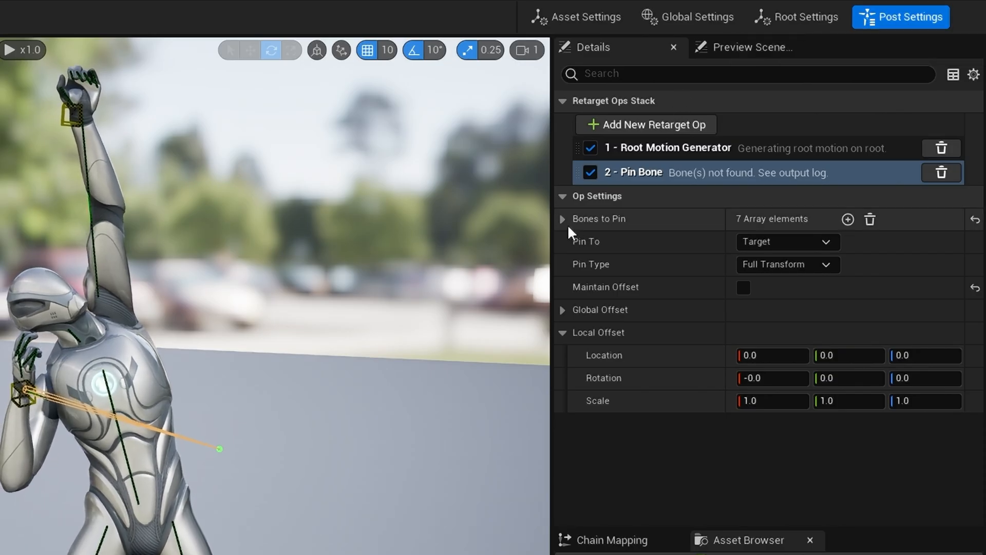
{"action": "mouse_move", "coordinate": [654, 123]}
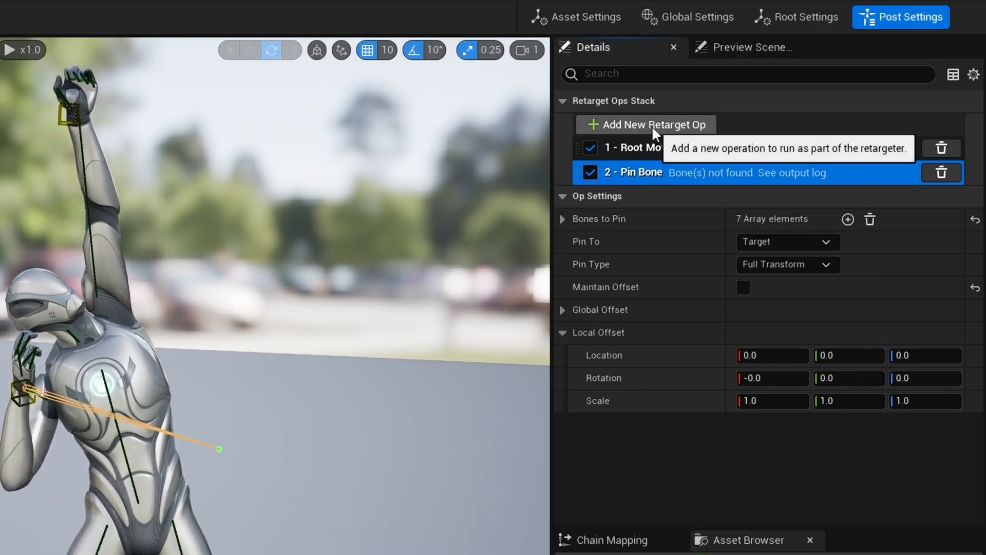
{"action": "mouse_move", "coordinate": [616, 176]}
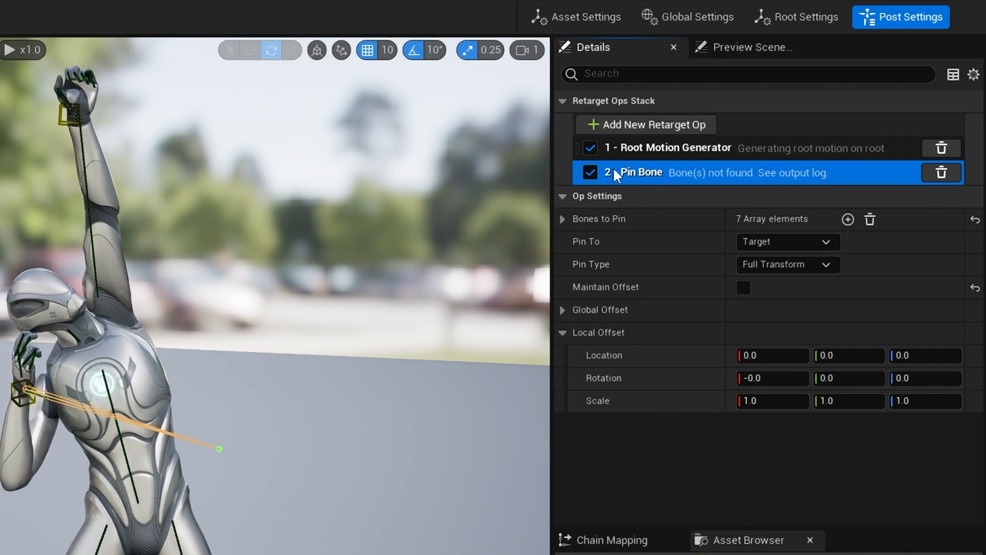
{"action": "left_click", "coordinate": [644, 123]}
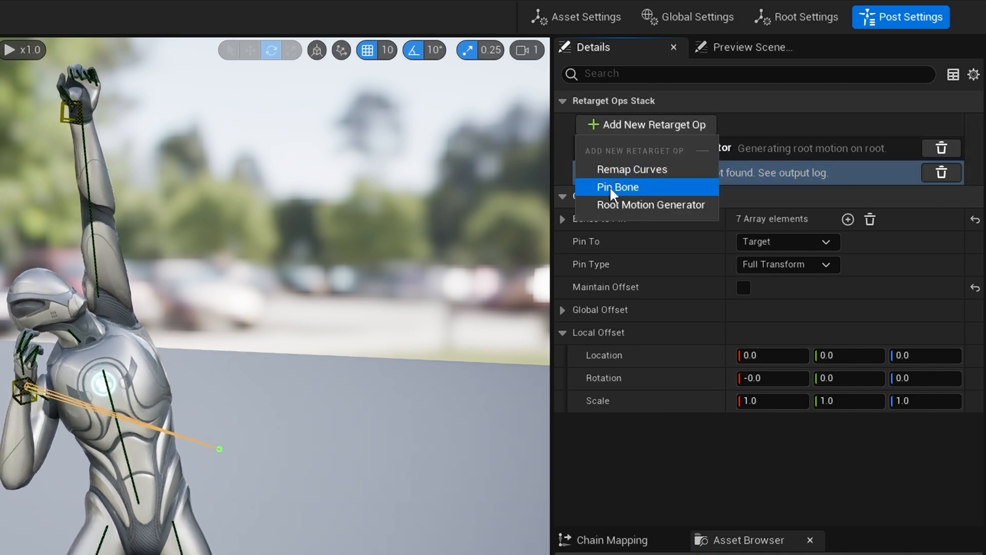
- Expand Bones to Pin and add an eighth bone-pin entry
{"action": "left_click", "coordinate": [617, 187]}
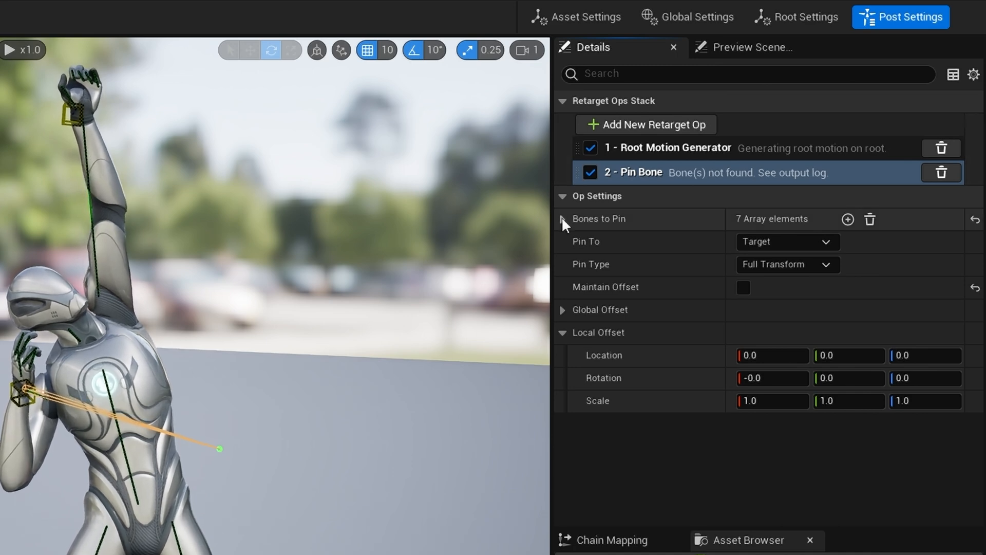
{"action": "left_click", "coordinate": [563, 219]}
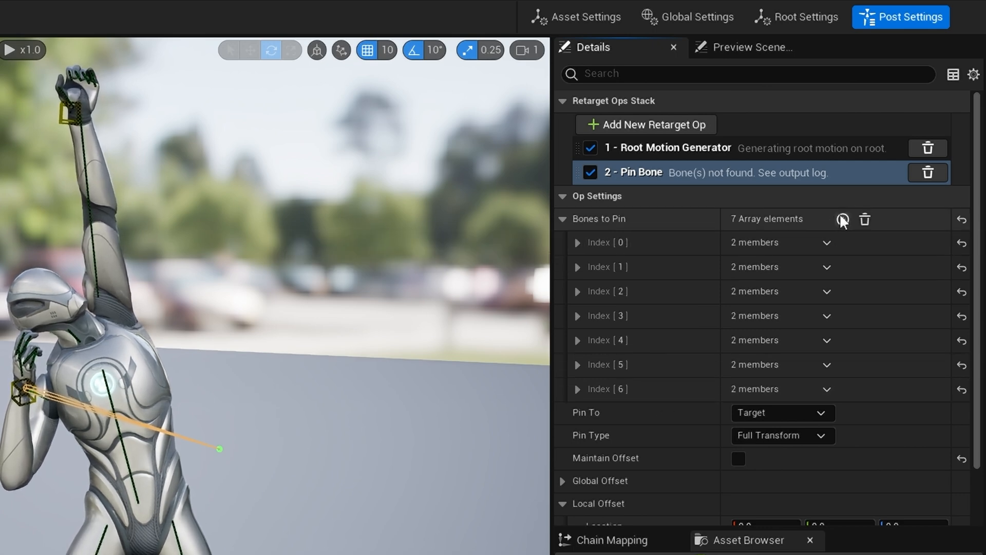
{"action": "left_click", "coordinate": [841, 219]}
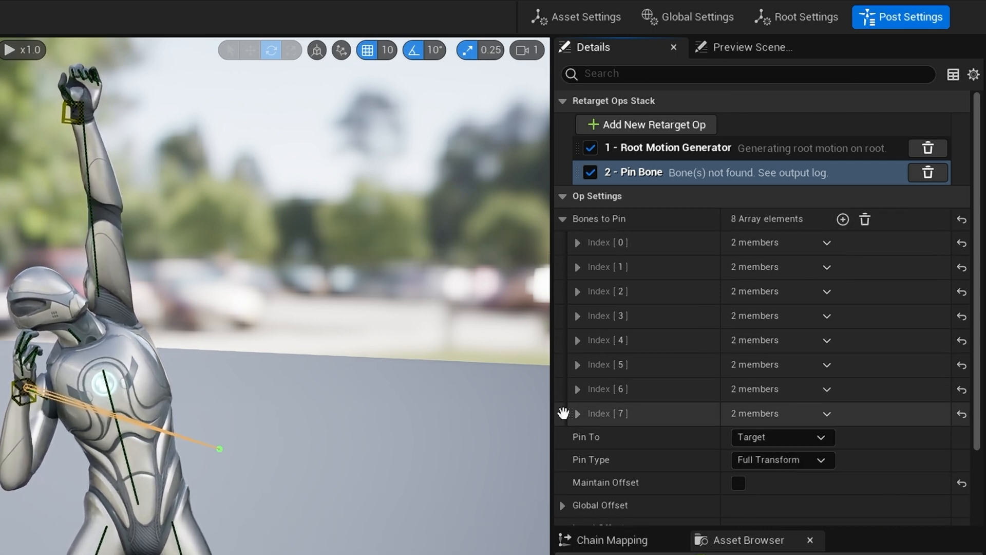
- In pin entry Index [7], pin ik_hand_l to hand_l
{"action": "left_click", "coordinate": [577, 413]}
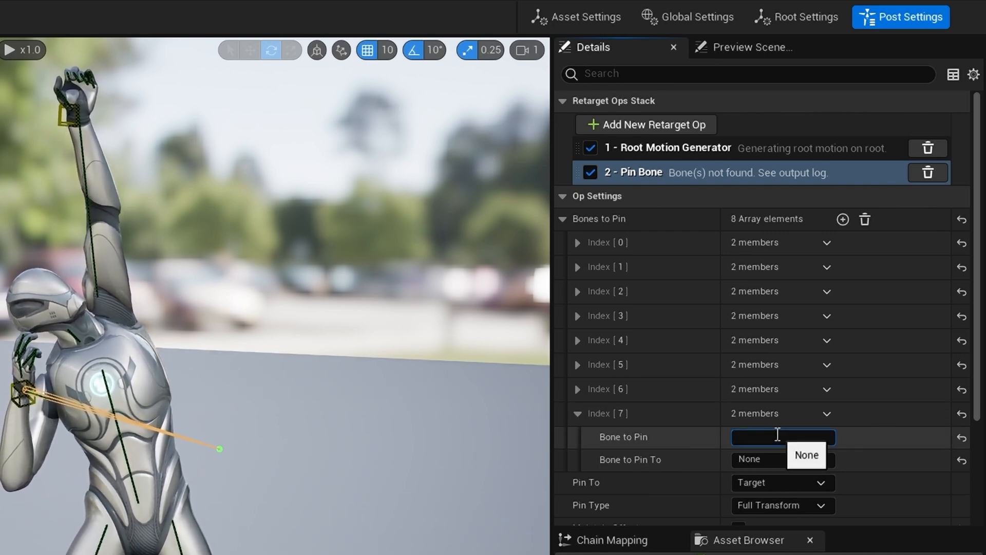
{"action": "type", "text": "ik_han"}
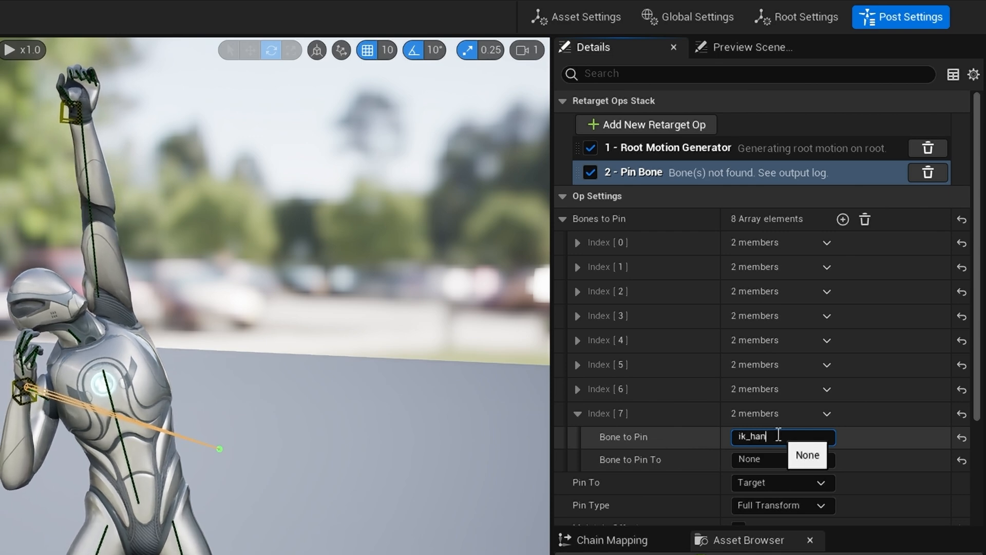
{"action": "type", "text": "d_"}
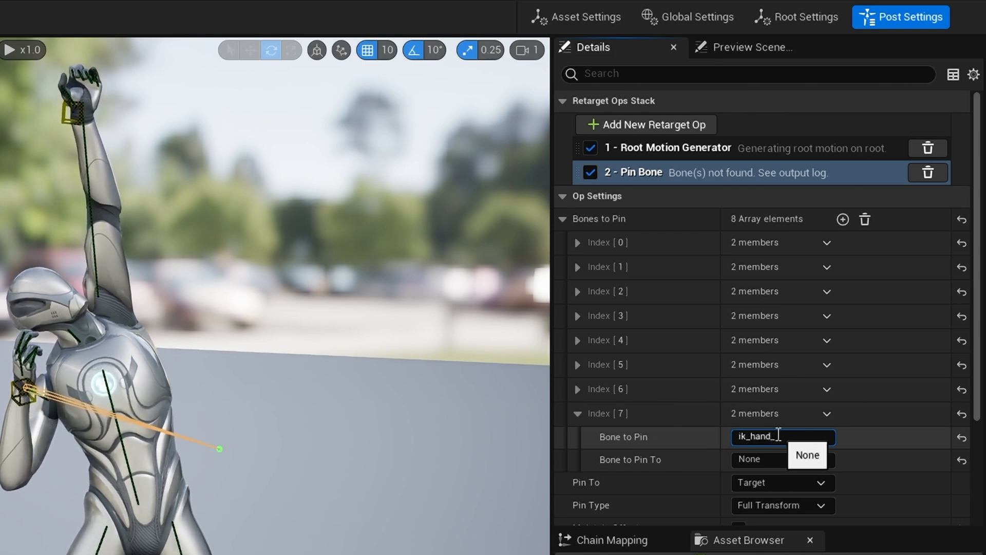
{"action": "left_click", "coordinate": [781, 459]}
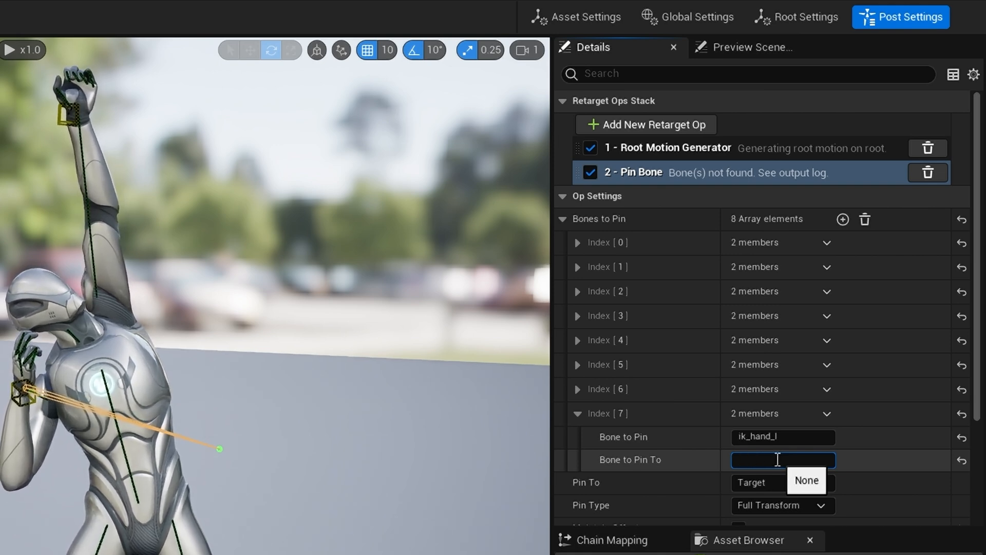
{"action": "type", "text": "hand_l"}
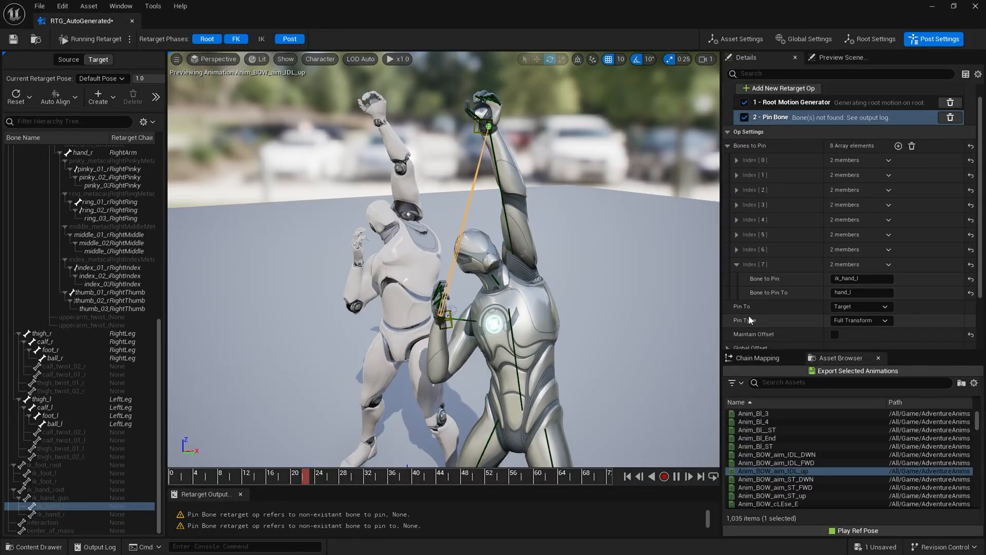
{"action": "mouse_move", "coordinate": [748, 314]}
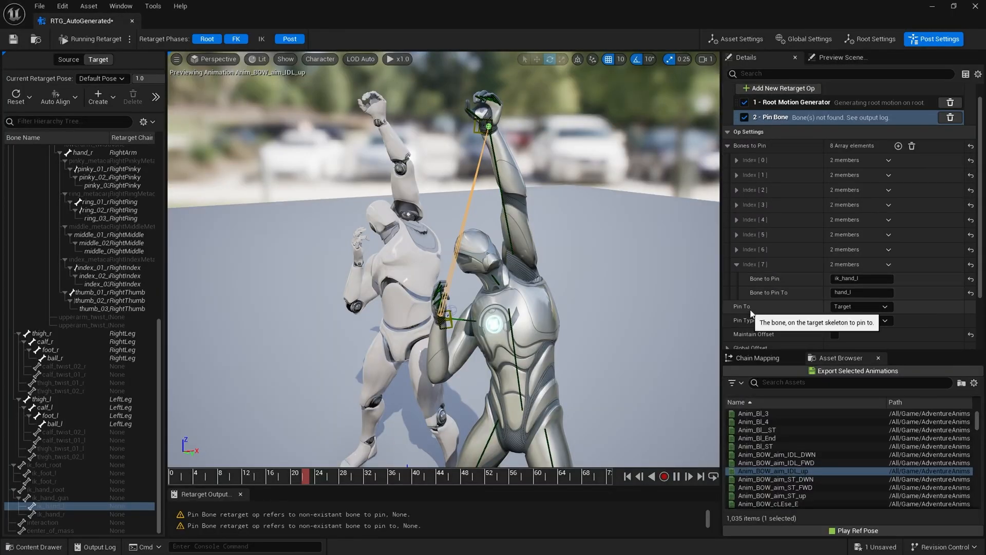
- Review the Pin Bone op's pin type options for the hand pin
{"action": "left_click", "coordinate": [861, 306]}
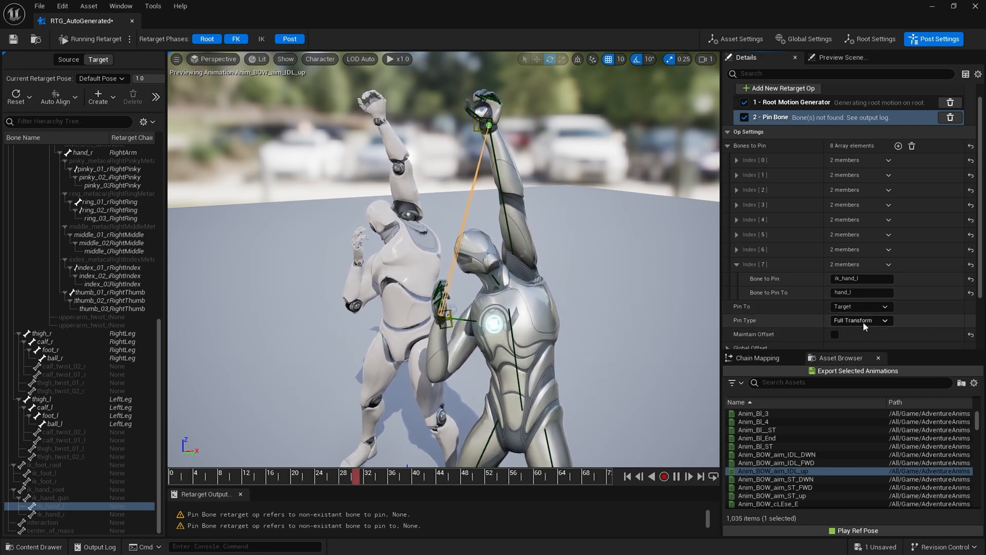
{"action": "left_click", "coordinate": [861, 320]}
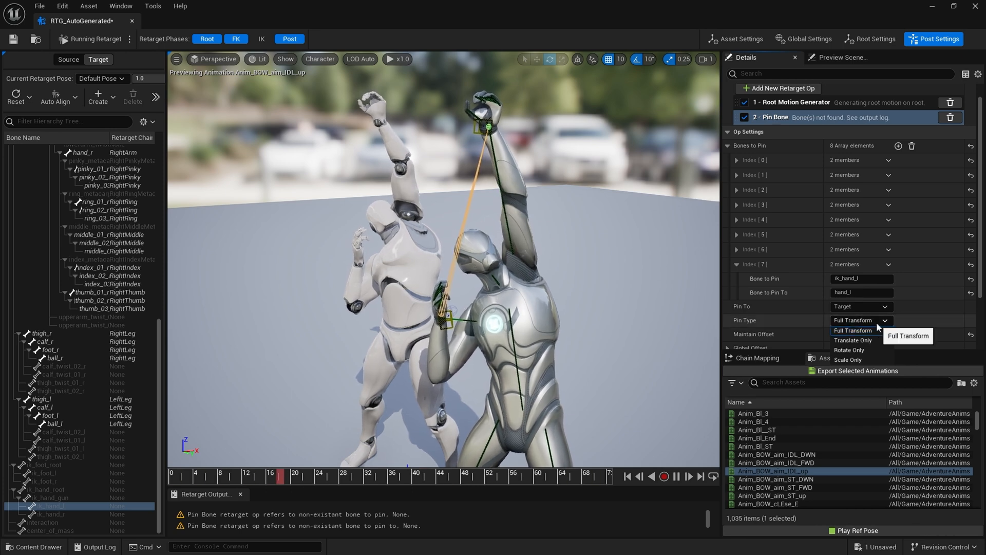
{"action": "mouse_move", "coordinate": [854, 340]}
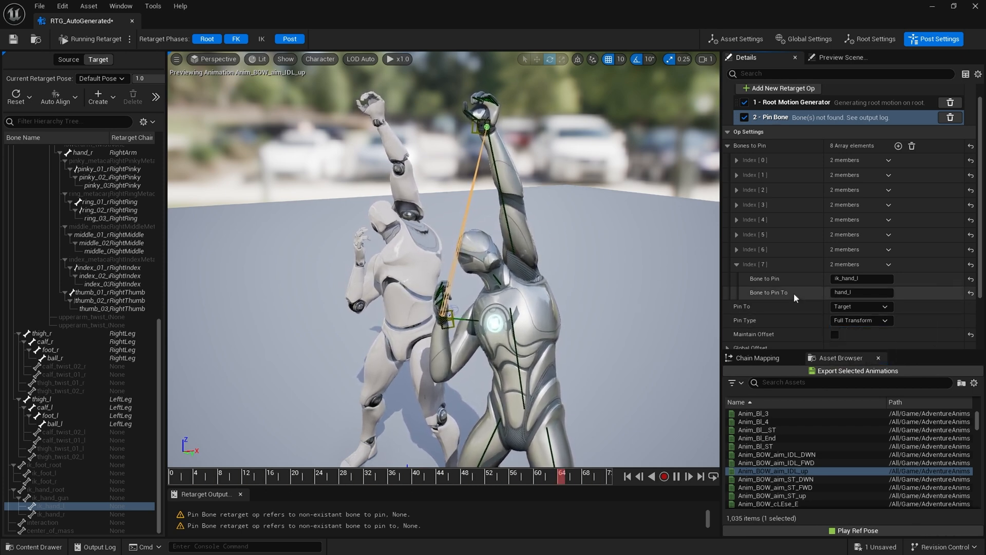
{"action": "scroll", "scroll_direction": "down", "scroll_amount": 3}
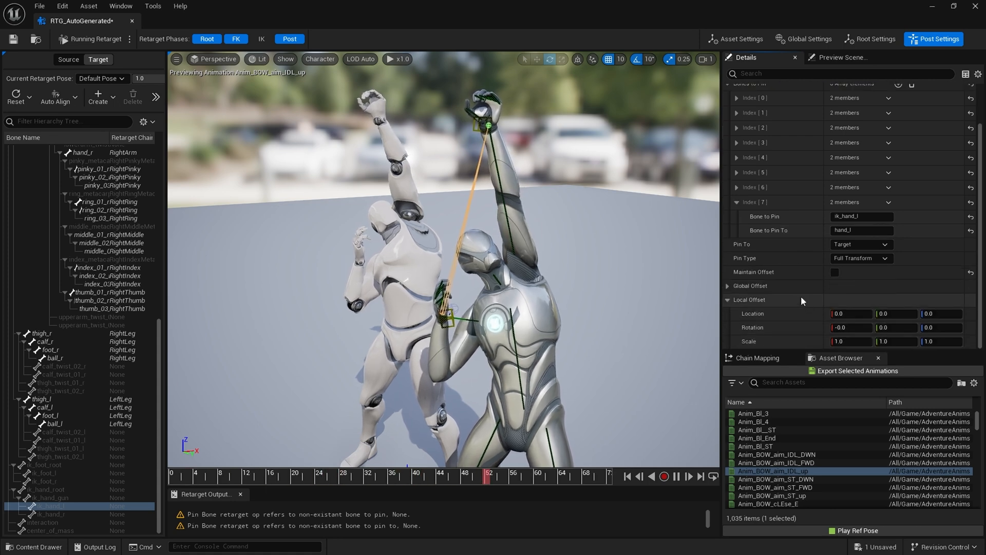
- Toggle Maintain Offset on and off repeatedly while watching the viewport
{"action": "left_click", "coordinate": [835, 272]}
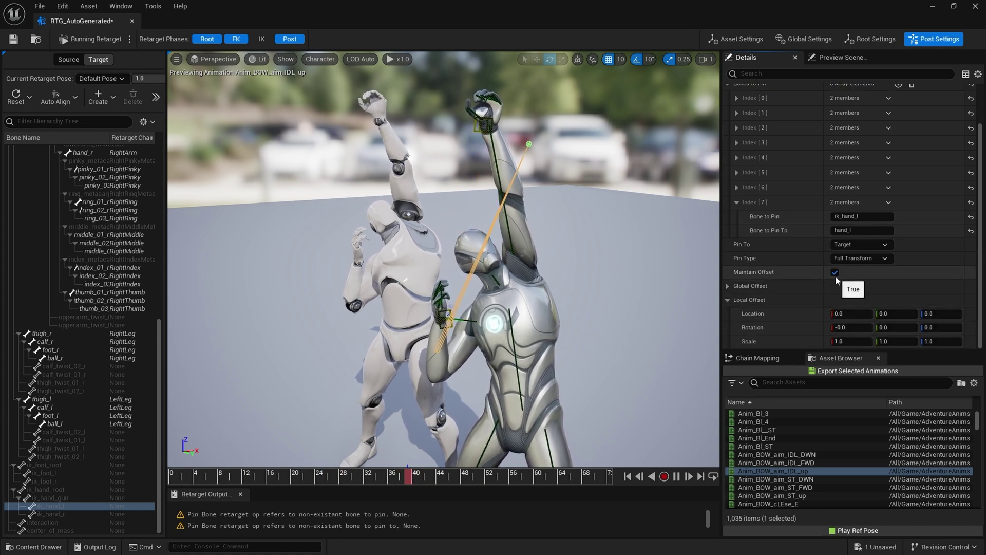
{"action": "left_click", "coordinate": [835, 271]}
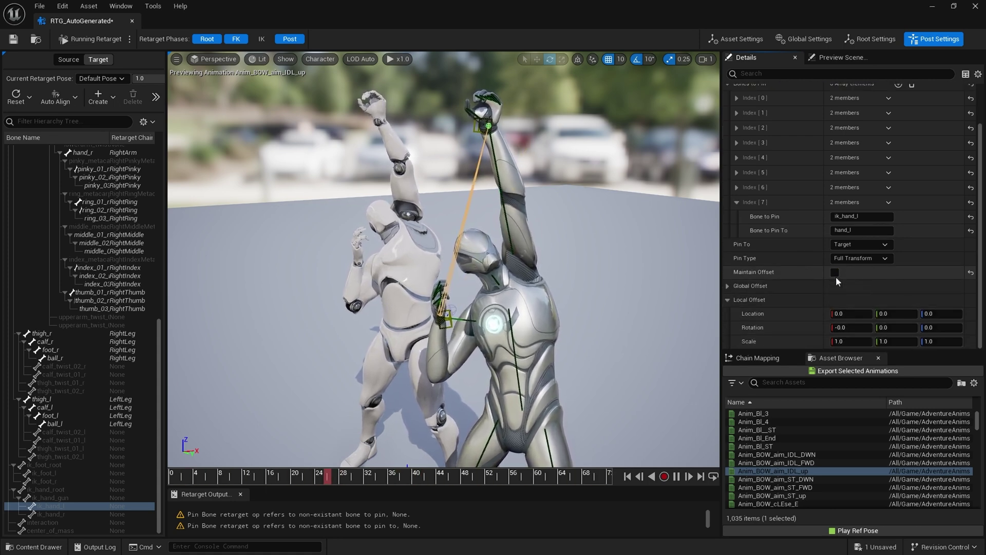
{"action": "left_click", "coordinate": [835, 272]}
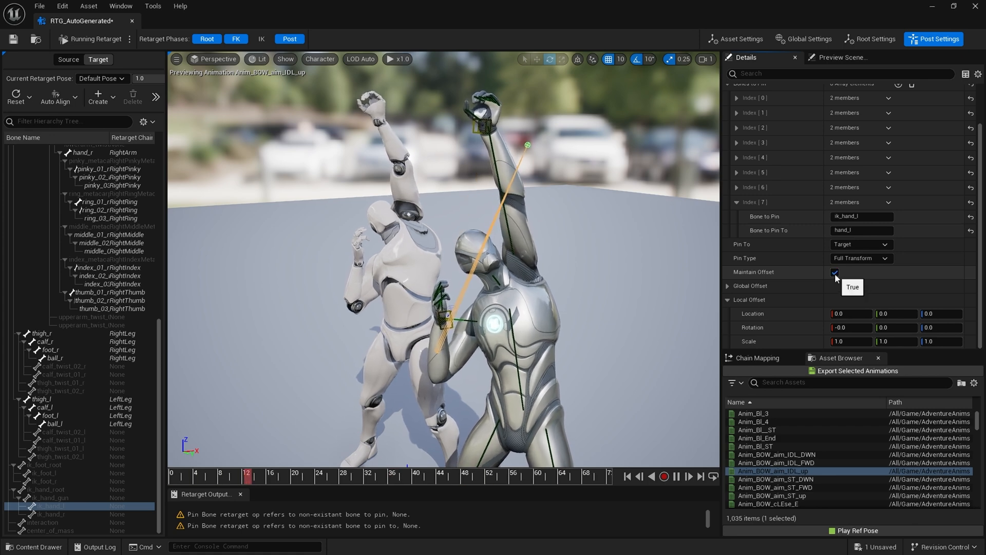
{"action": "left_click", "coordinate": [835, 272]}
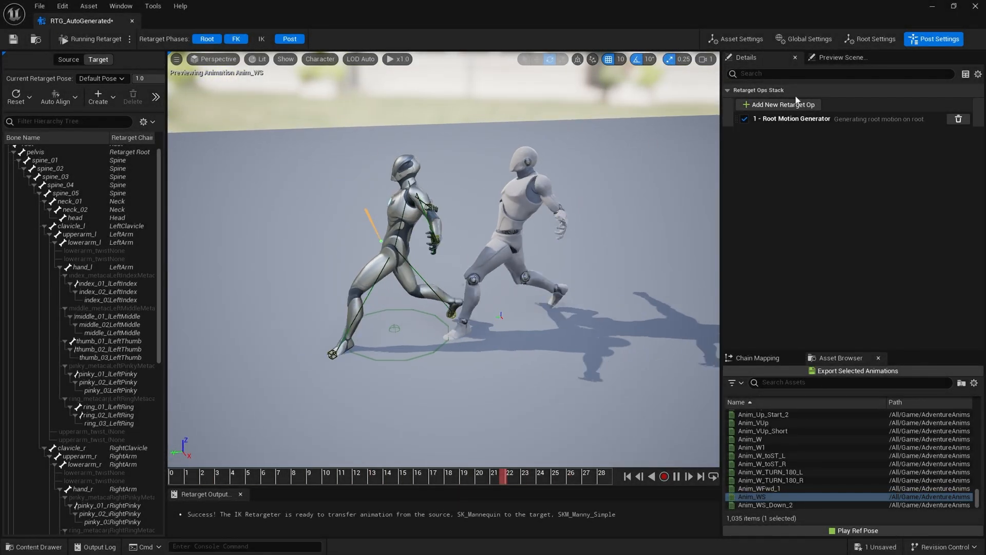
- Add a new Pin Bone op with a first bone-pin entry
{"action": "left_click", "coordinate": [781, 104]}
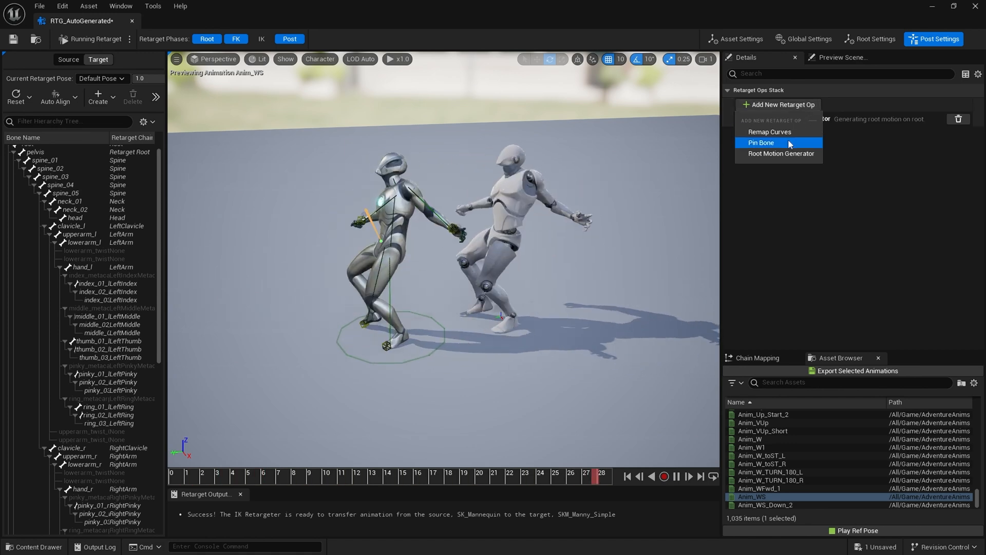
{"action": "left_click", "coordinate": [762, 142]}
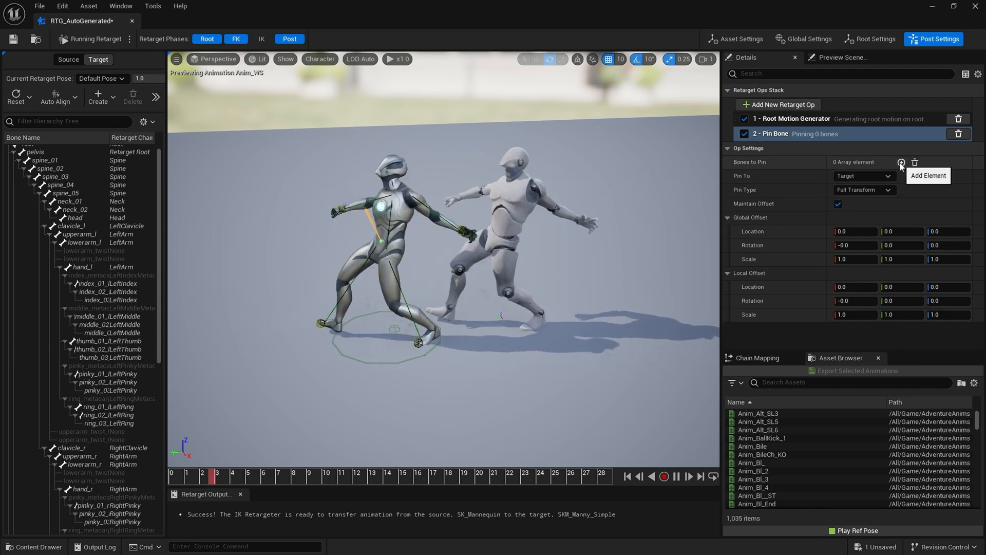
{"action": "left_click", "coordinate": [900, 162]}
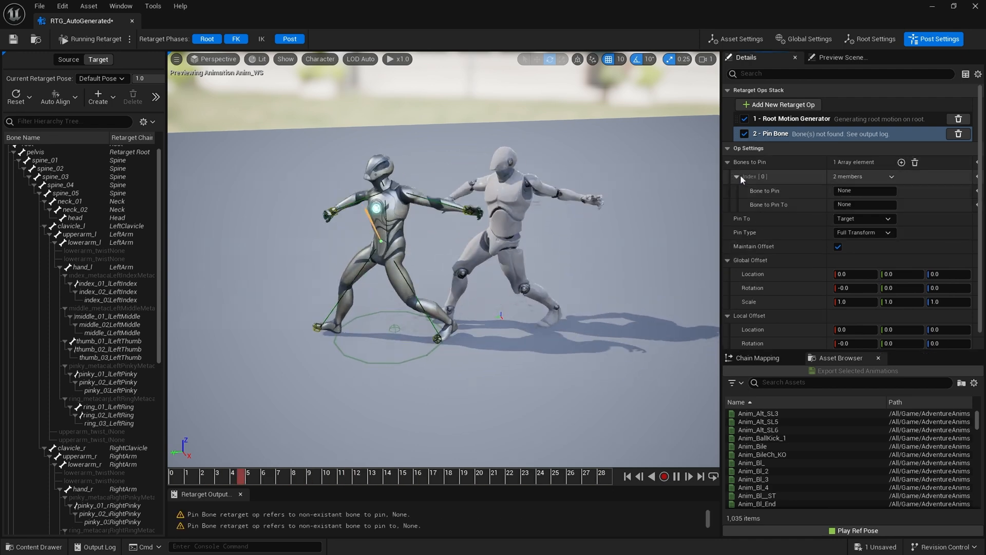
- Pin hand_l to thigh_l and turn off Maintain Offset
{"action": "left_click", "coordinate": [863, 190]}
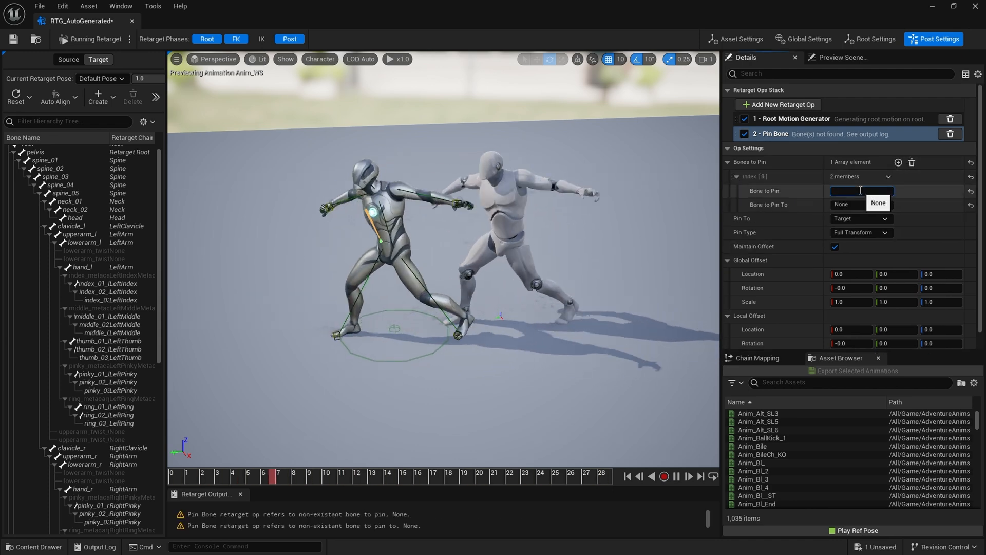
{"action": "type", "text": "hand_l"}
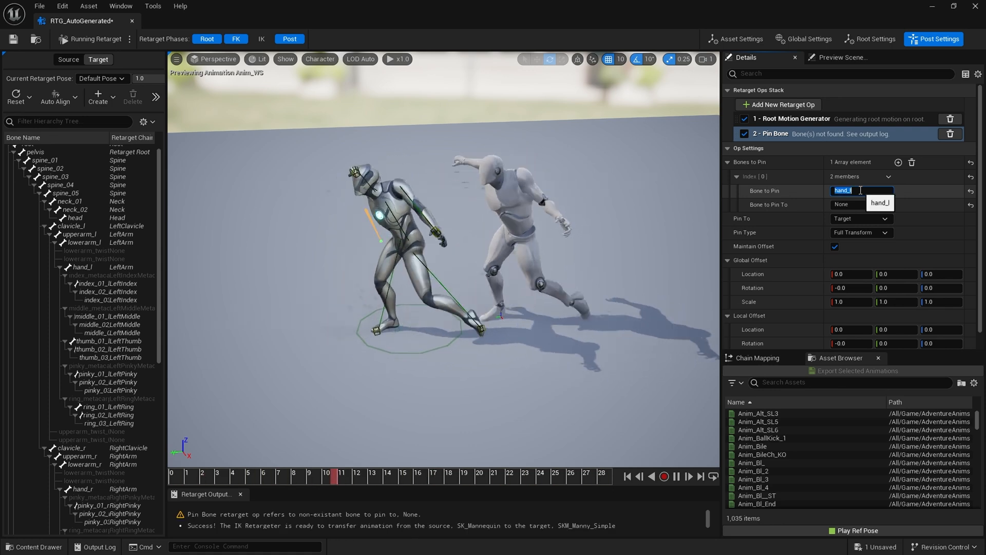
{"action": "left_click", "coordinate": [862, 204]}
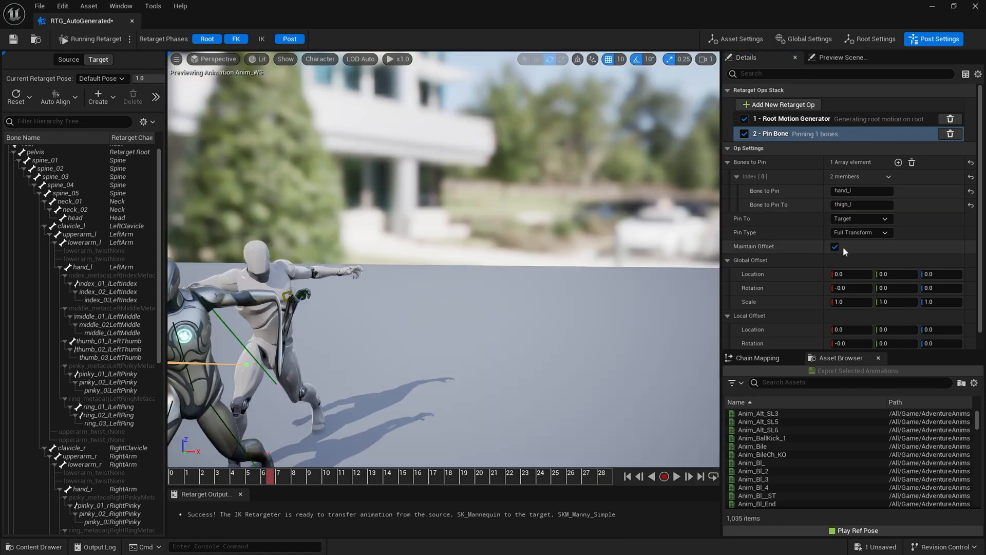
{"action": "mouse_move", "coordinate": [835, 250]}
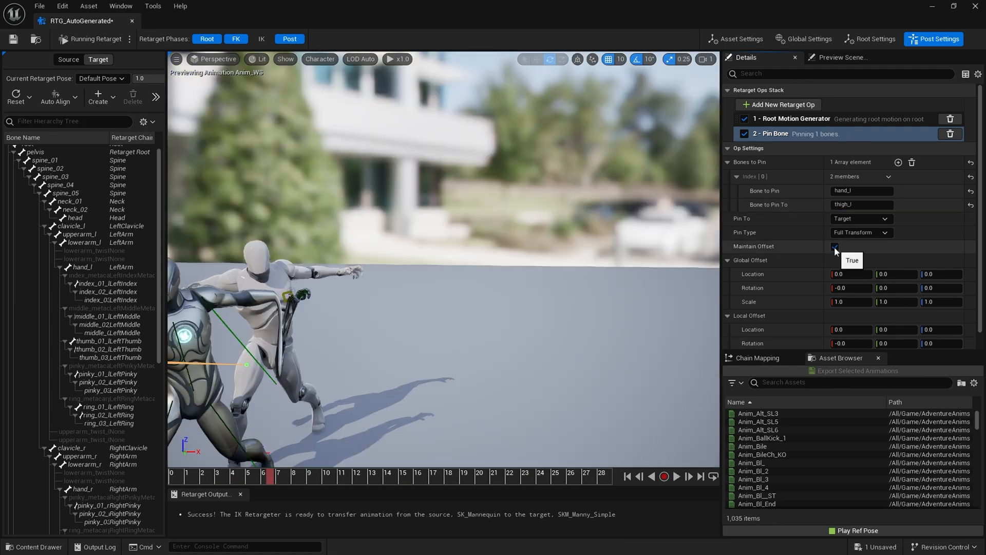
{"action": "left_click", "coordinate": [835, 246]}
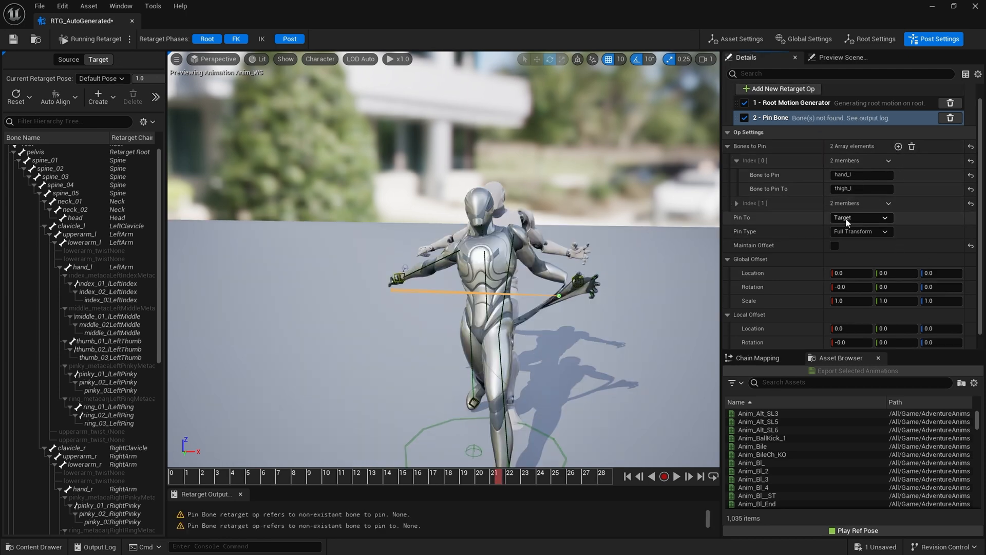
- Pin hand_r to thigh_r in Index [1], then scrub the timeline to around frame 11
{"action": "left_click", "coordinate": [736, 204]}
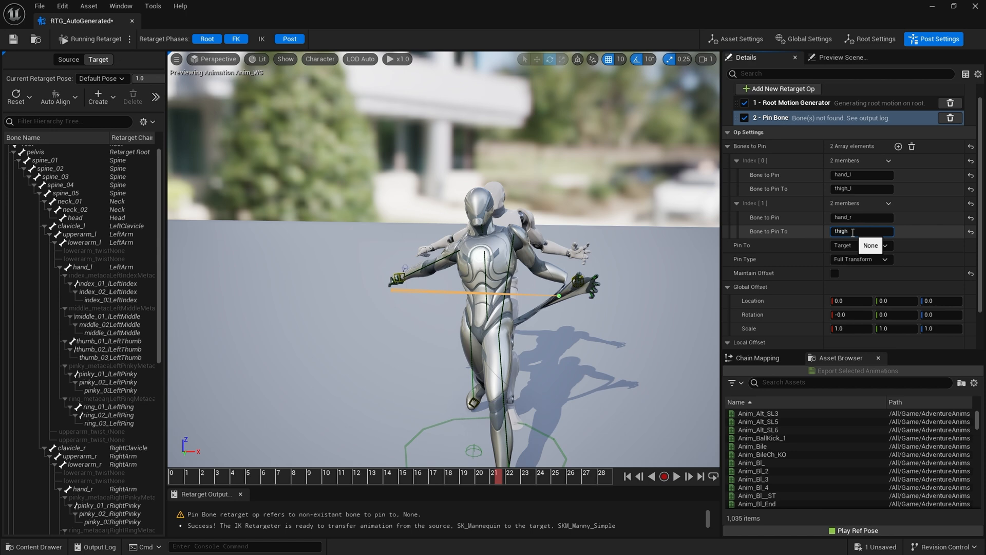
{"action": "left_click", "coordinate": [870, 244]}
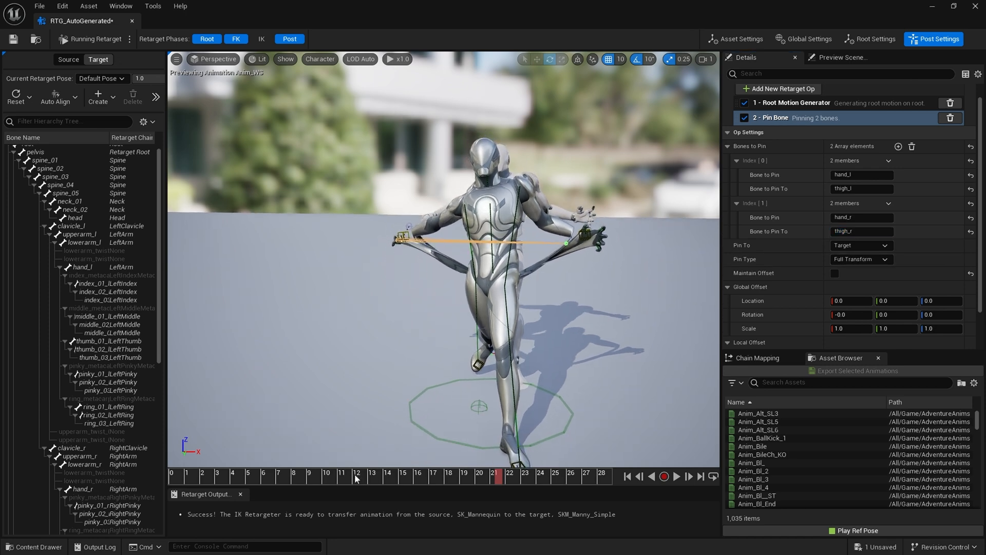
{"action": "left_click", "coordinate": [313, 476]}
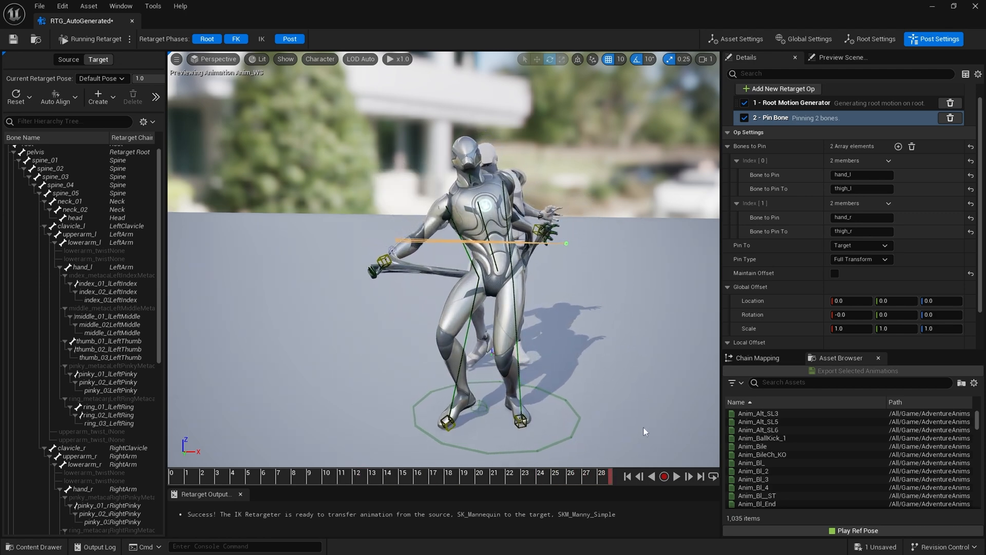
{"action": "left_click", "coordinate": [263, 476]}
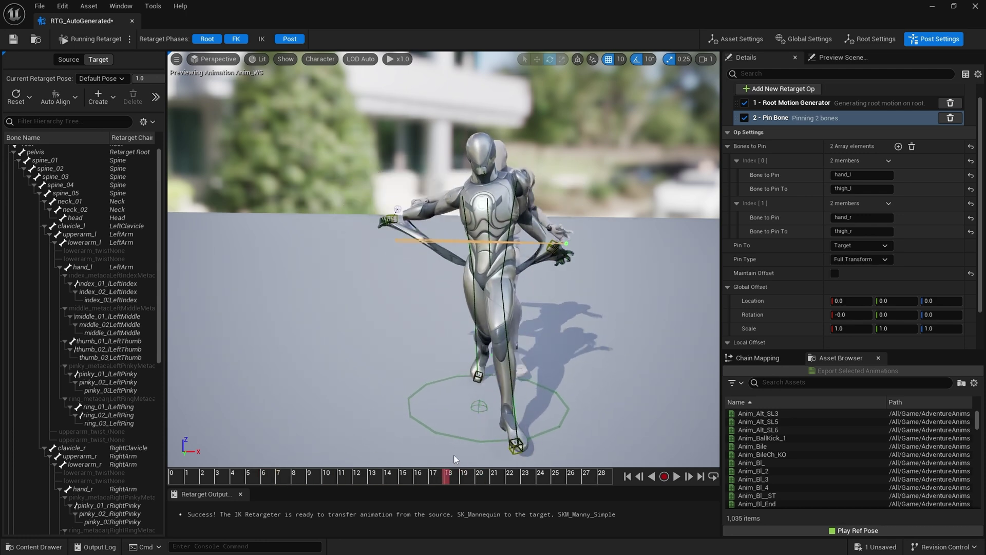
{"action": "left_click", "coordinate": [343, 473]}
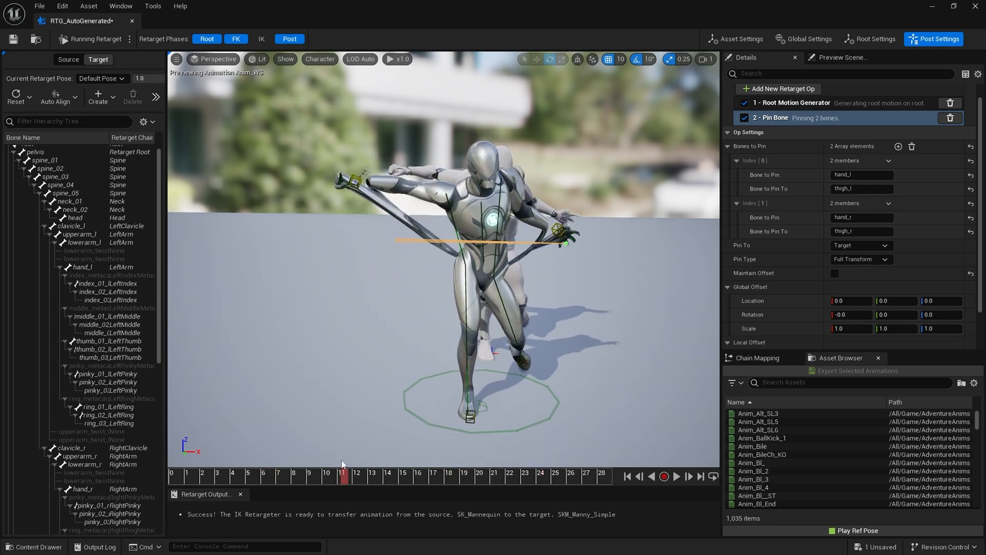